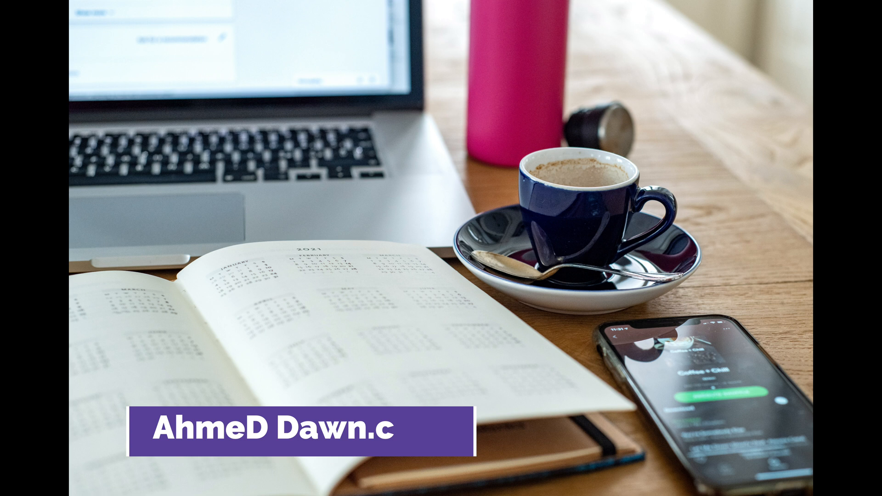
Launch Your Phone from Start search and choose Android as the phone type.
{"action": "type", "text": "om"}
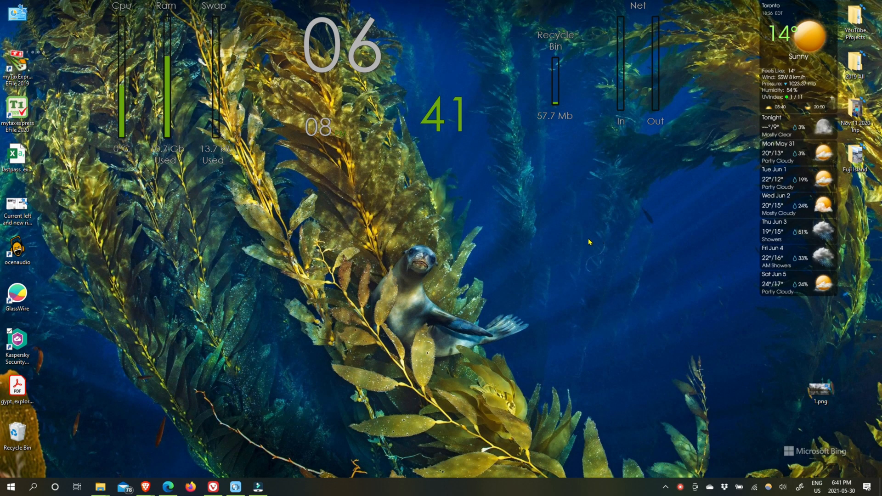
{"action": "left_click", "coordinate": [33, 487]}
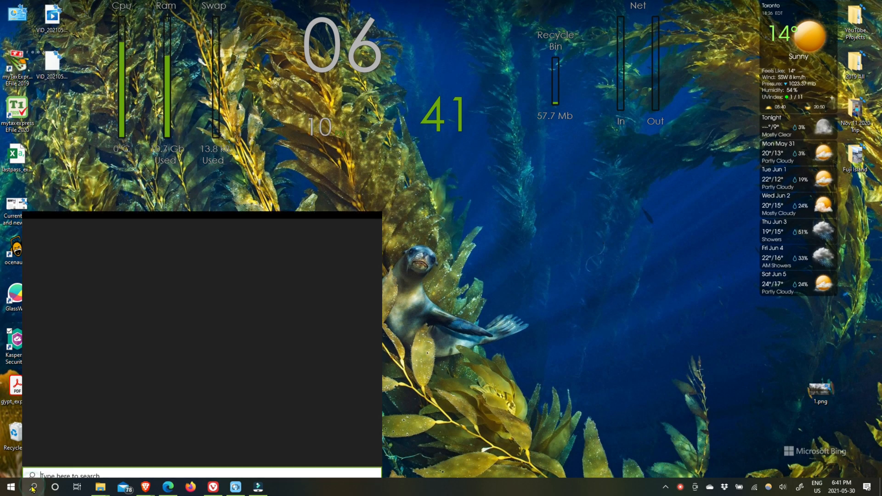
{"action": "type", "text": "you"}
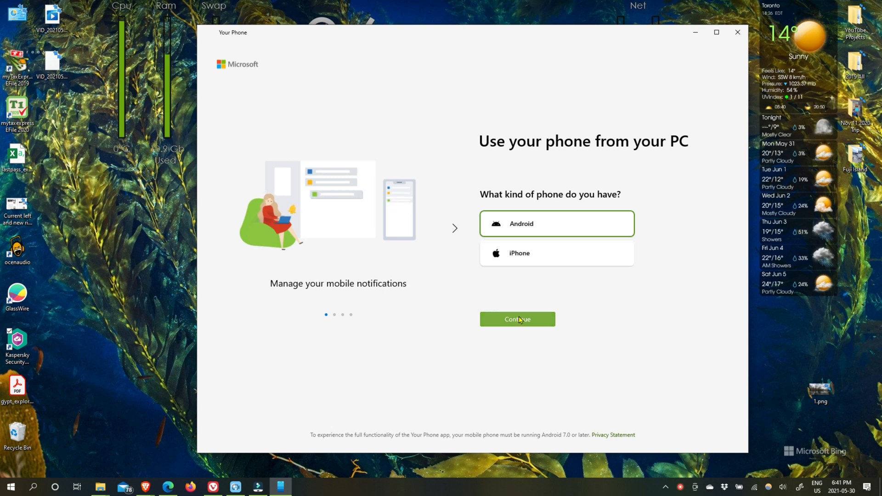
{"action": "left_click", "coordinate": [517, 320]}
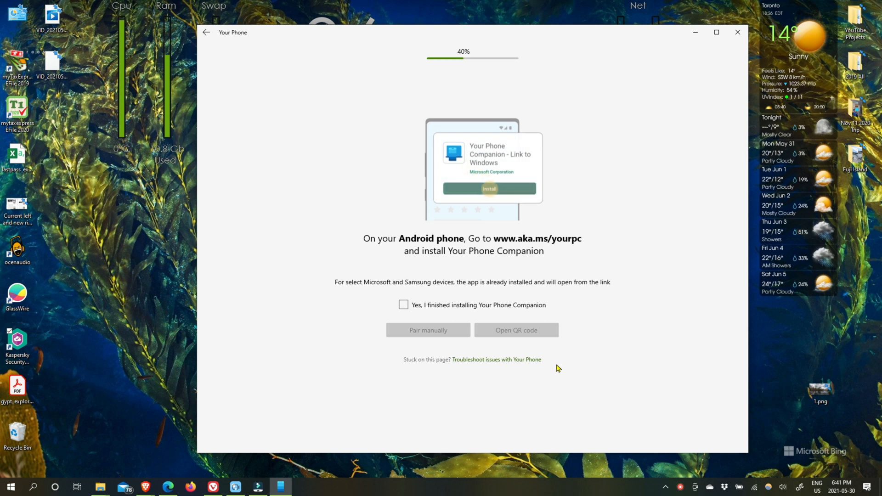
Continue setup and mark 'Yes, I finished installing Your Phone Companion' on the phone.
{"action": "left_click", "coordinate": [490, 188]}
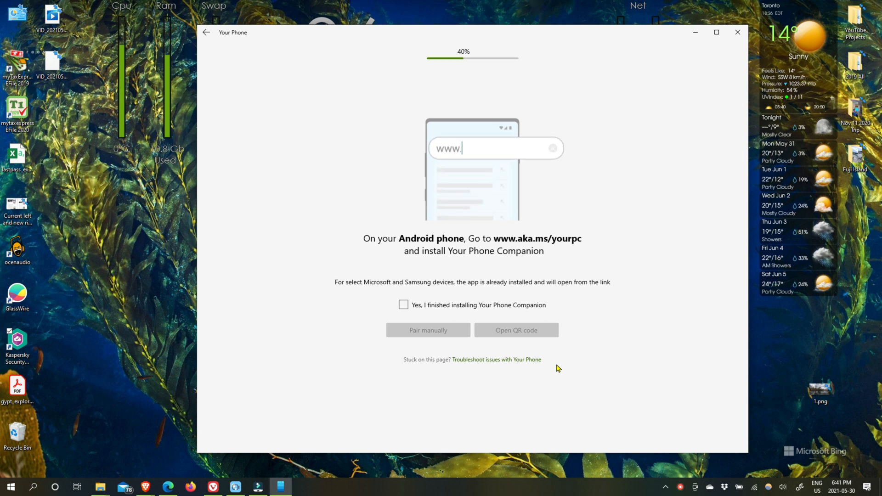
{"action": "type", "text": "aka.ms/yourpc"}
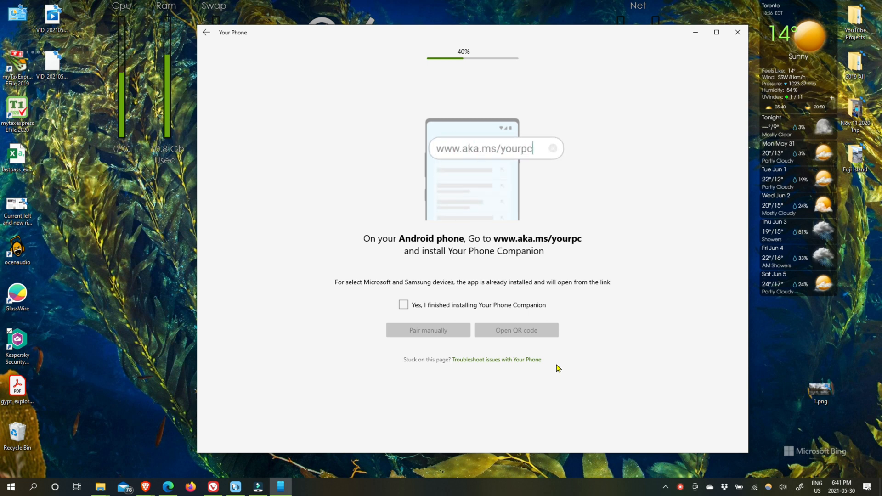
{"action": "left_click", "coordinate": [403, 304]}
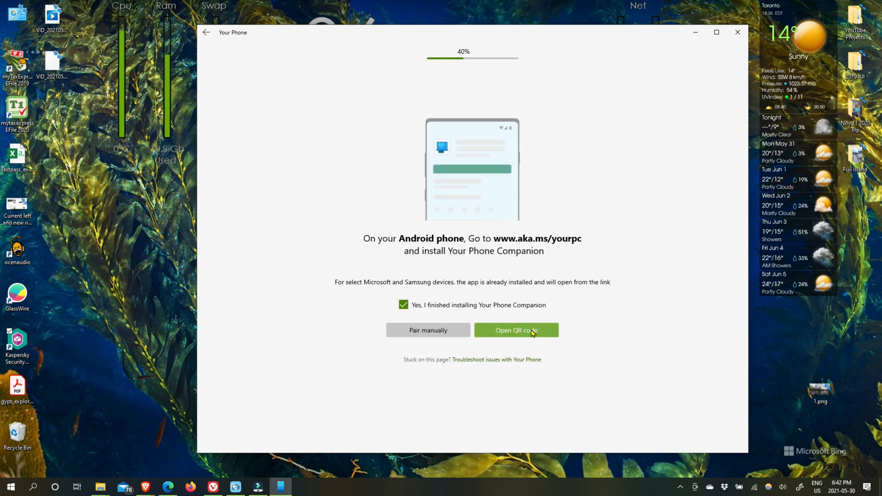
Generate a QR code, scan it with the companion app and finish sign-in to reach the welcome screen.
{"action": "left_click", "coordinate": [516, 330]}
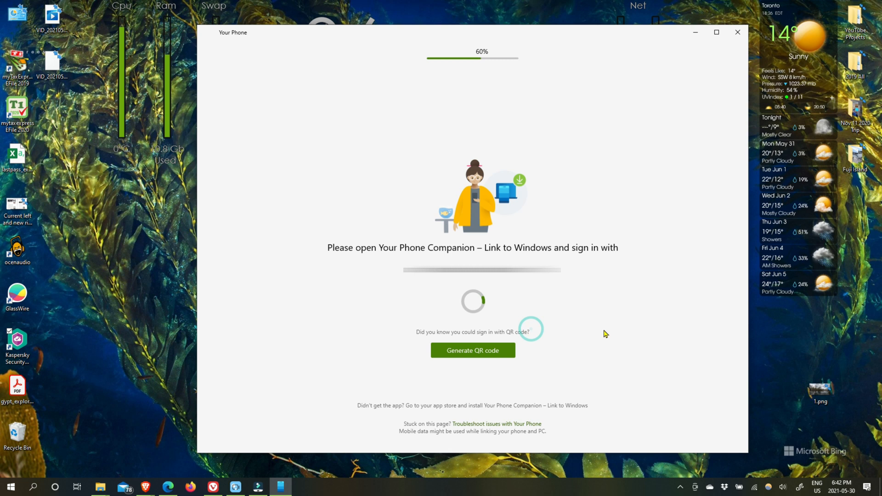
{"action": "left_click", "coordinate": [473, 350]}
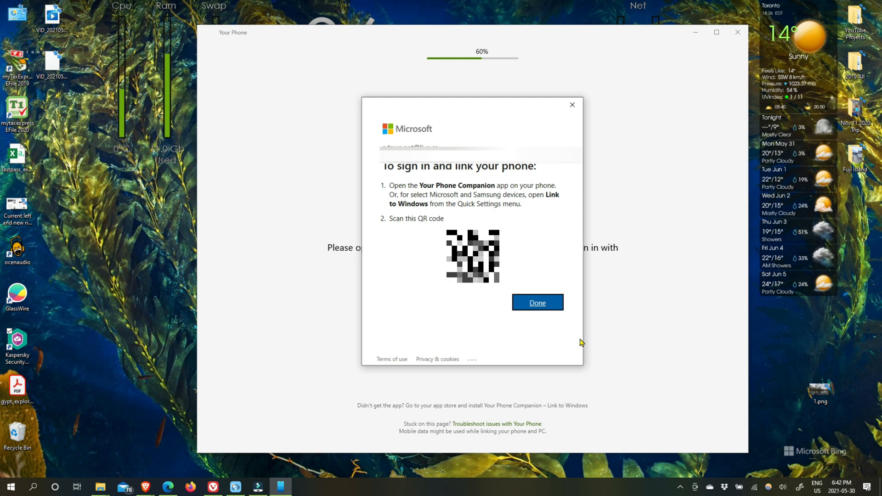
{"action": "left_click", "coordinate": [537, 303]}
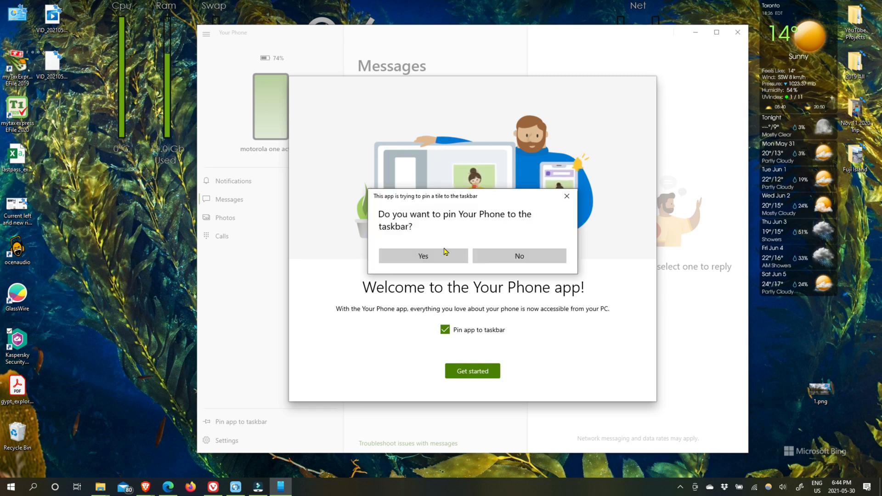
Pin Your Phone to the taskbar, then view the phone's Photos grid after Messages refreshes.
{"action": "left_click", "coordinate": [423, 256]}
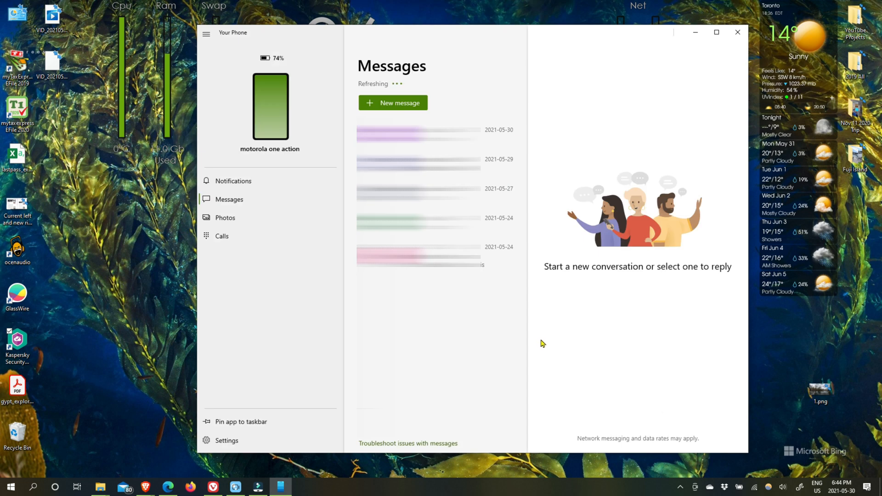
{"action": "mouse_move", "coordinate": [559, 349]}
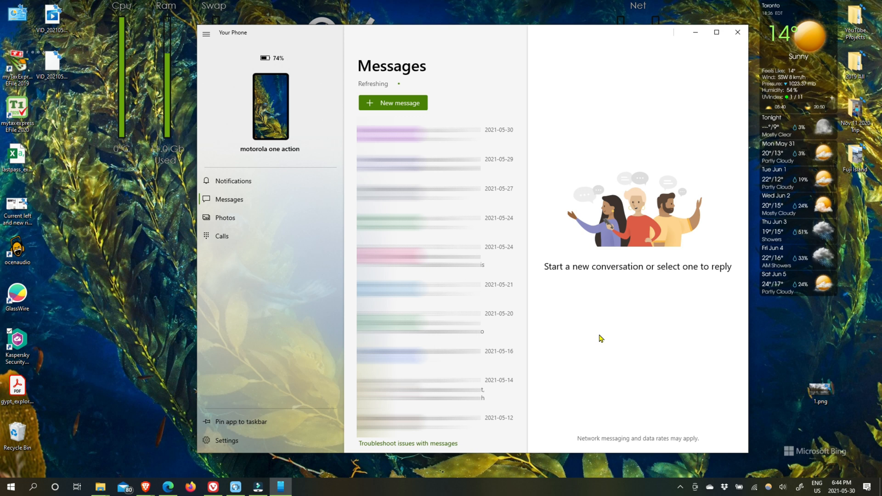
{"action": "mouse_move", "coordinate": [603, 336]}
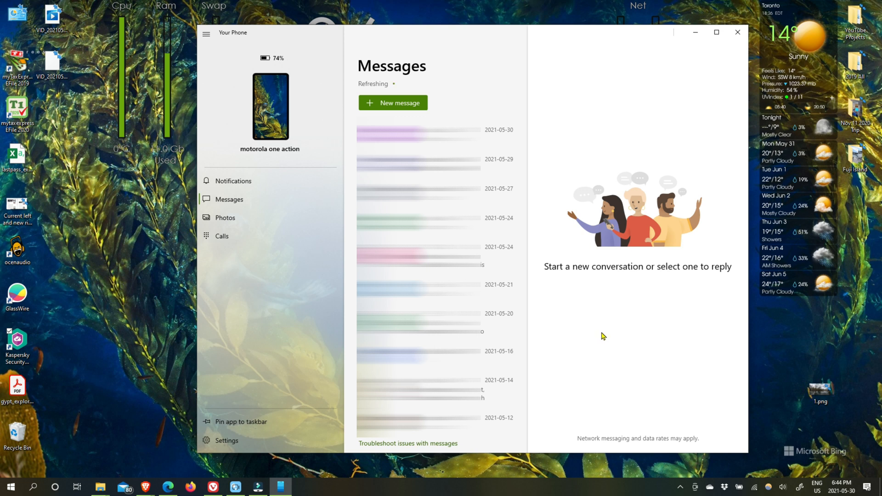
{"action": "mouse_move", "coordinate": [605, 330]}
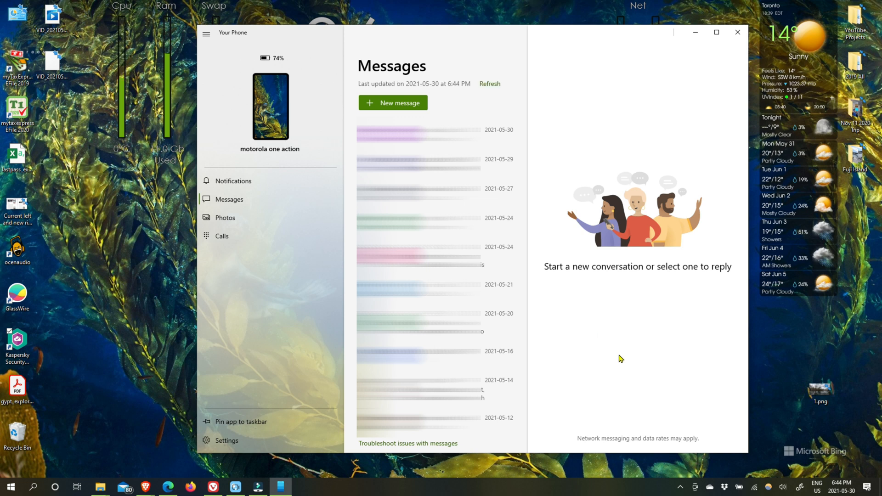
{"action": "left_click", "coordinate": [225, 218]}
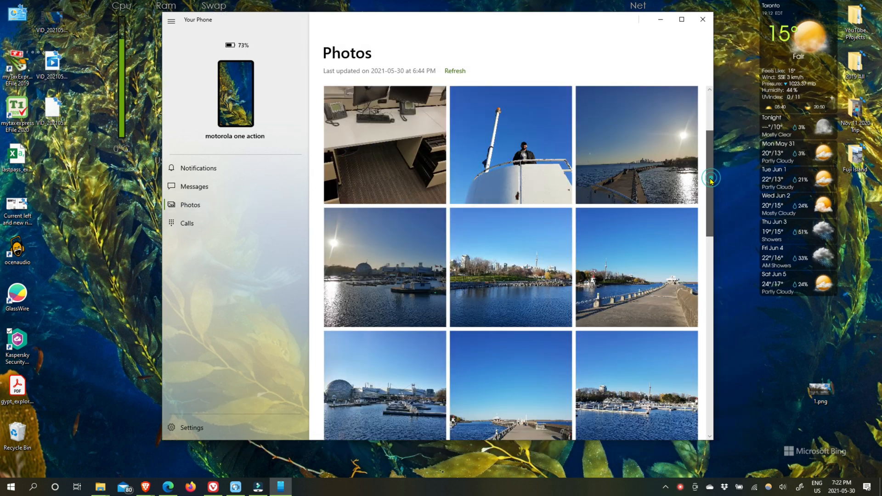
Scroll the photo grid, then show the Notifications panel, which is all clear.
{"action": "scroll", "scroll_direction": "down", "scroll_amount": 3}
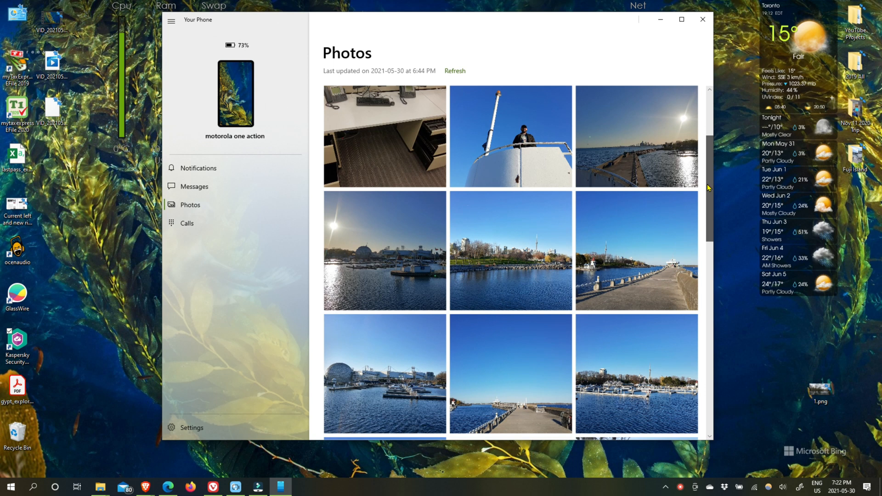
{"action": "scroll", "scroll_direction": "down", "scroll_amount": 3}
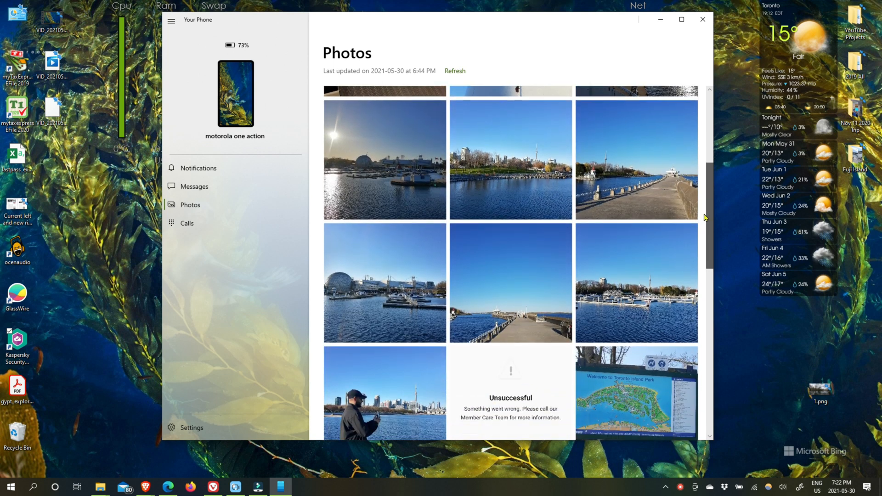
{"action": "scroll", "scroll_direction": "down", "scroll_amount": 3}
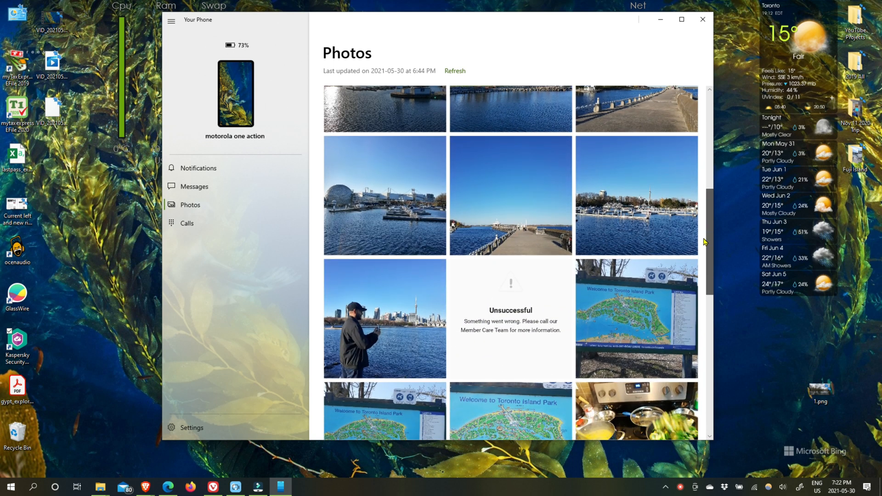
{"action": "scroll", "scroll_direction": "down", "scroll_amount": 3}
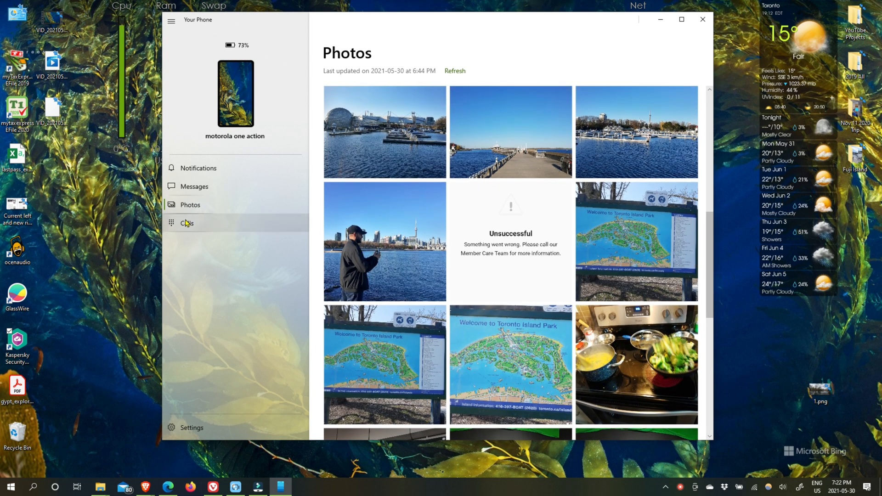
{"action": "left_click", "coordinate": [199, 167]}
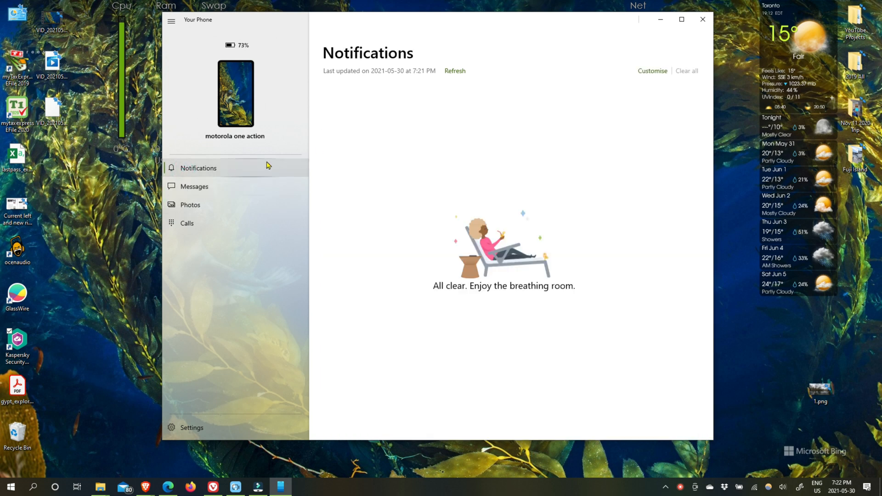
{"action": "mouse_move", "coordinate": [659, 154]}
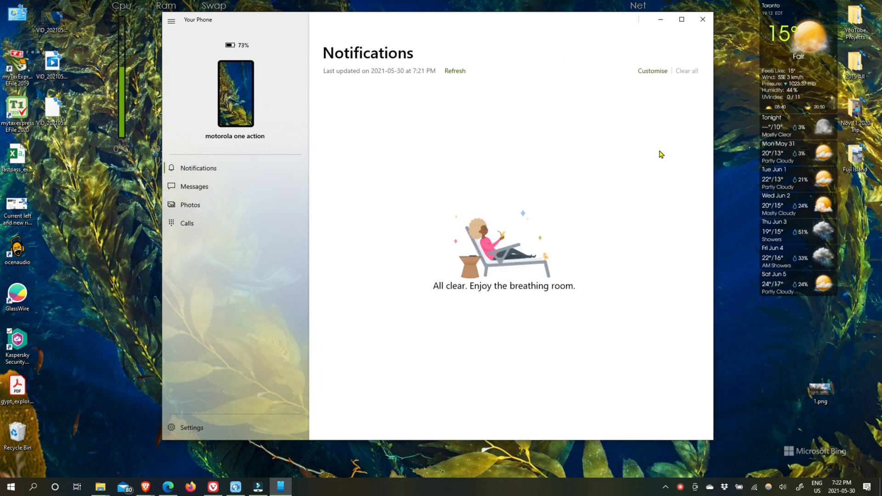
{"action": "mouse_move", "coordinate": [195, 227]}
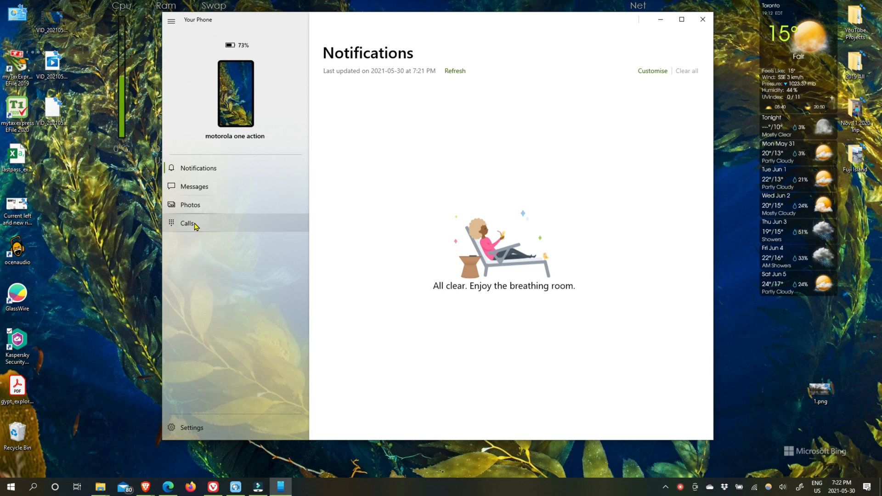
Show the Calls panel reporting PC Bluetooth off, collapsing and re-expanding the navigation pane.
{"action": "left_click", "coordinate": [187, 223]}
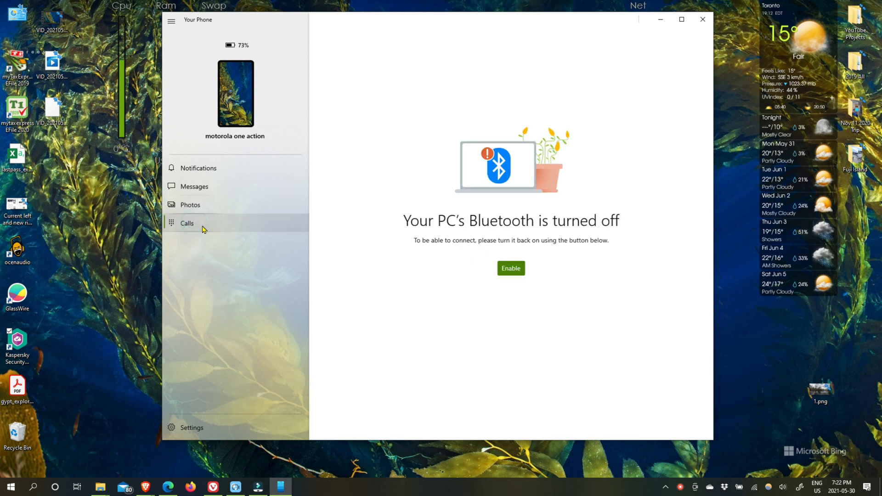
{"action": "mouse_move", "coordinate": [555, 198]}
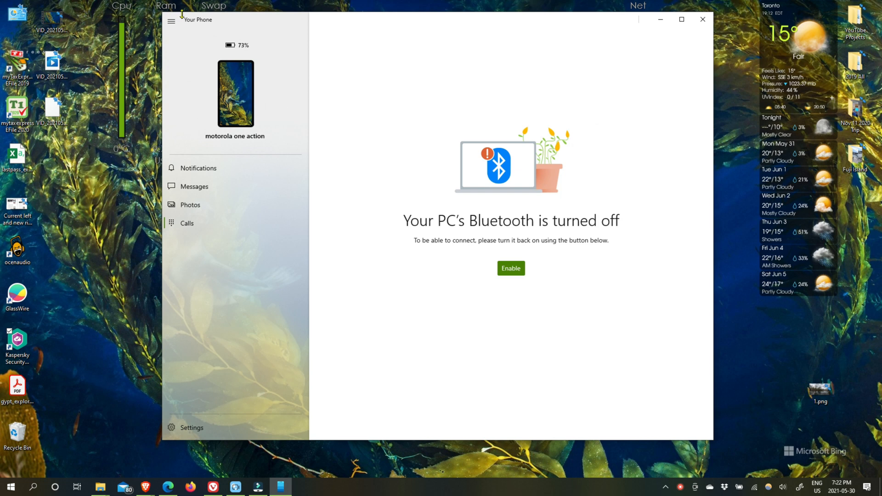
{"action": "mouse_move", "coordinate": [172, 22]}
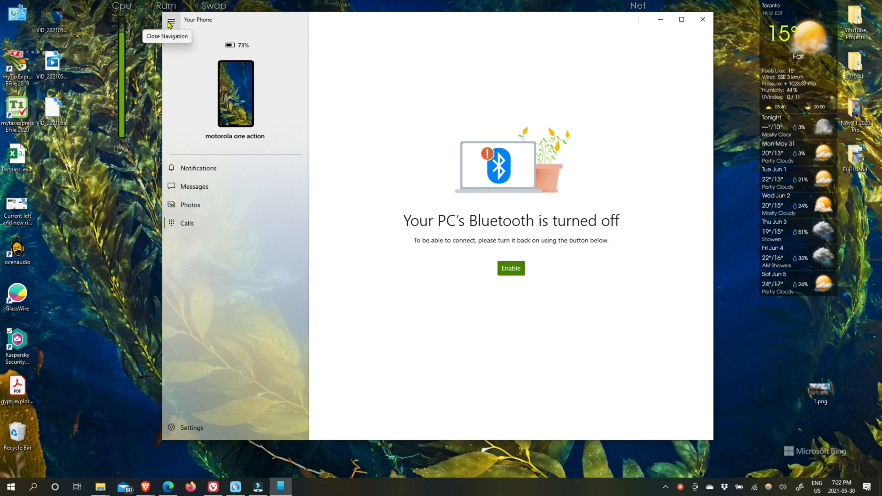
{"action": "left_click", "coordinate": [170, 23]}
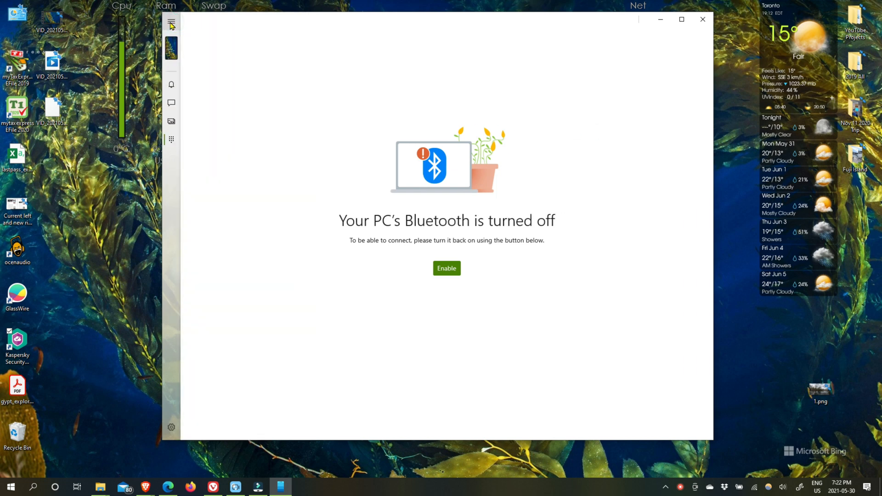
{"action": "left_click", "coordinate": [173, 23]}
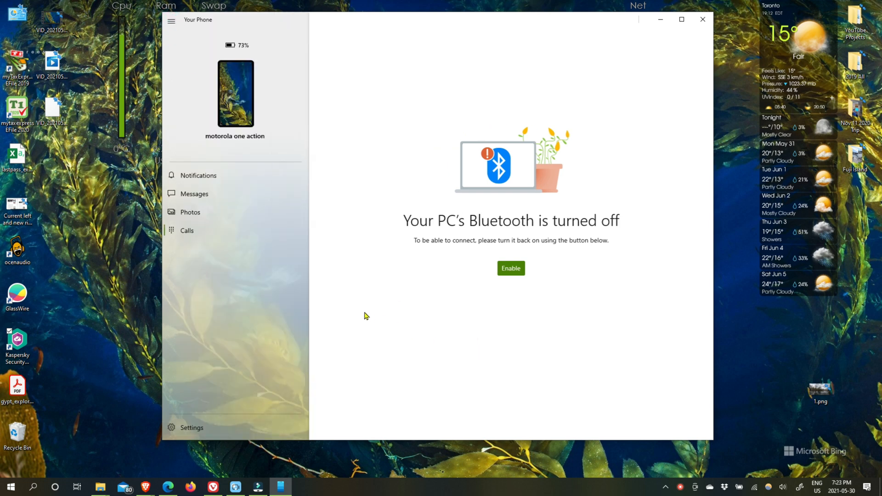
{"action": "mouse_move", "coordinate": [310, 283]}
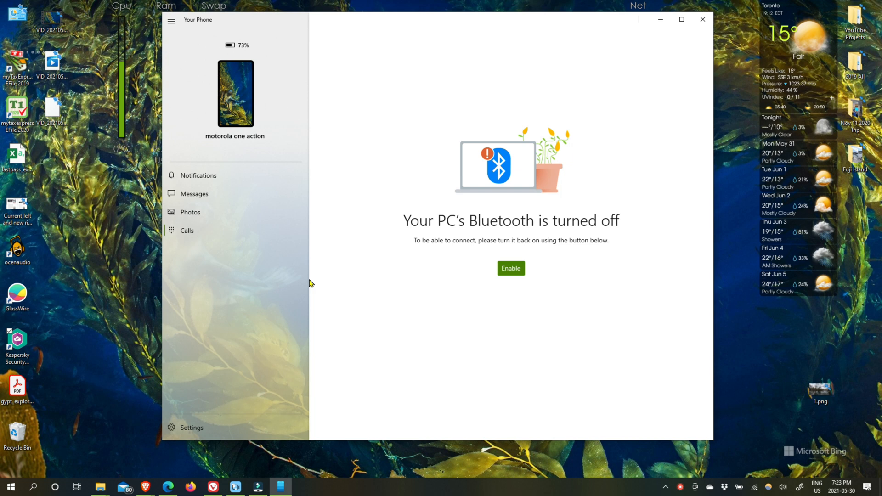
{"action": "mouse_move", "coordinate": [290, 483]}
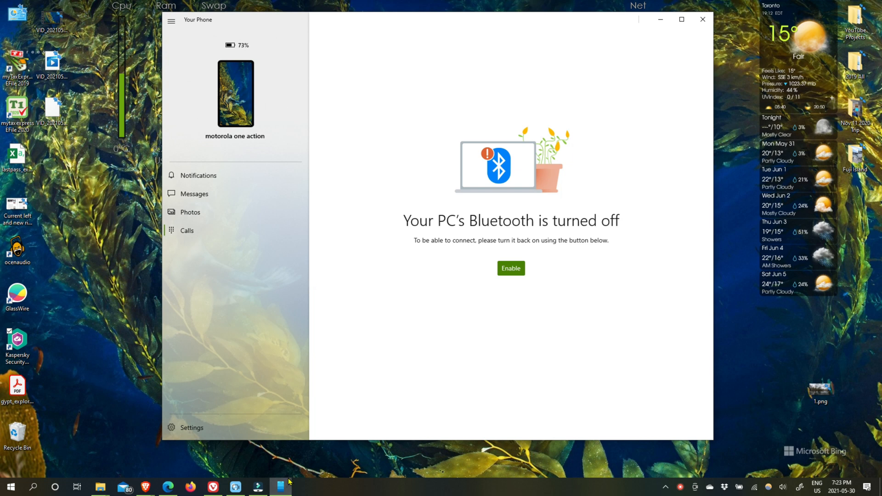
Browse down the Photos grid, including a failed thumbnail, then return to Notifications showing all clear.
{"action": "left_click", "coordinate": [190, 212]}
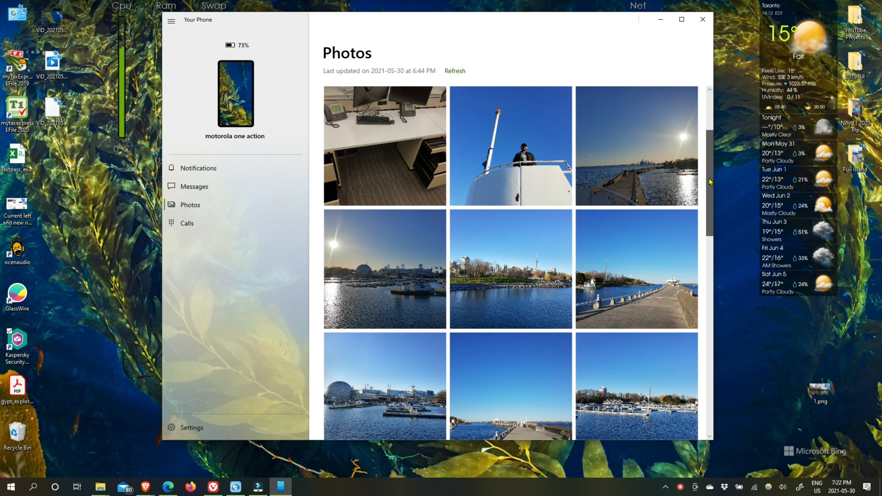
{"action": "scroll", "scroll_direction": "down", "scroll_amount": 3}
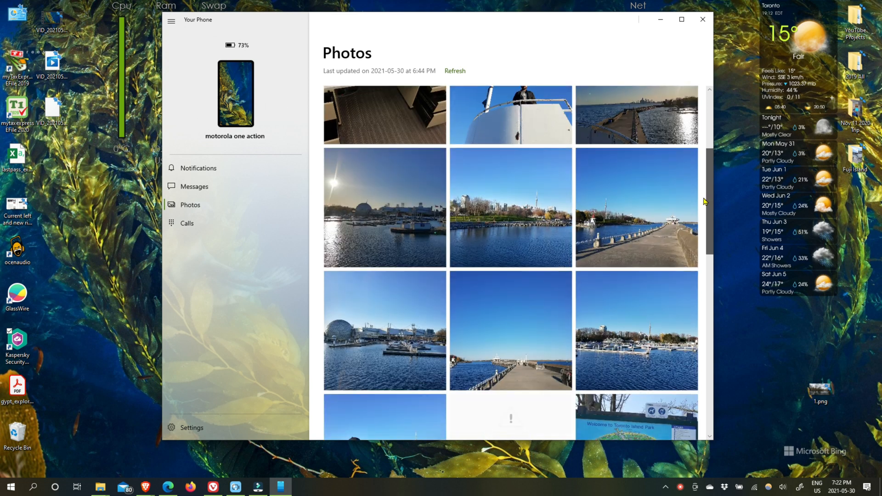
{"action": "scroll", "scroll_direction": "down", "scroll_amount": 3}
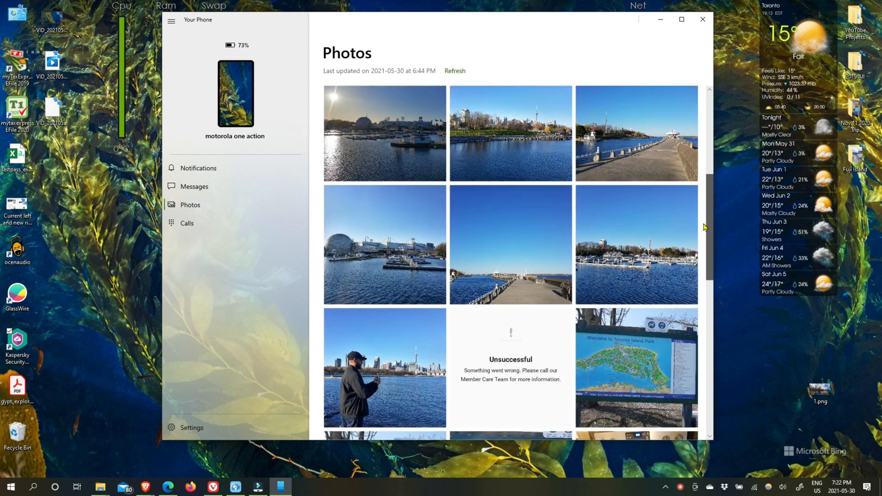
{"action": "scroll", "scroll_direction": "down", "scroll_amount": 3}
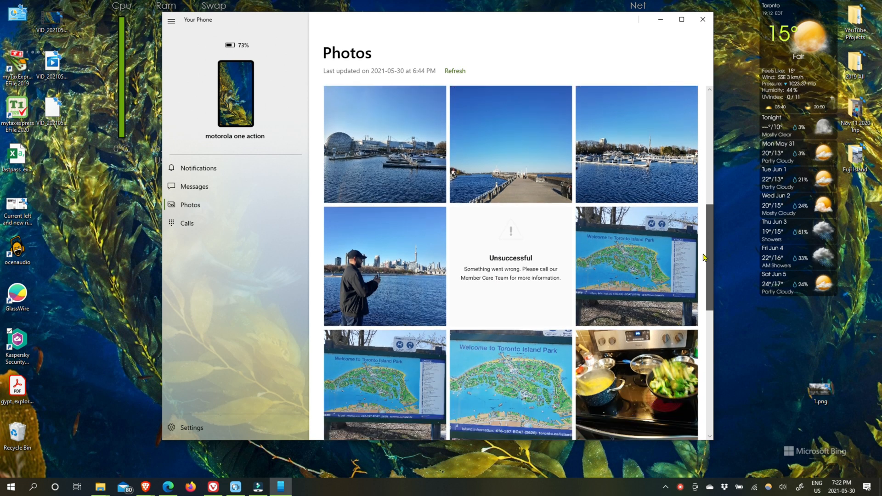
{"action": "scroll", "scroll_direction": "down", "scroll_amount": 3}
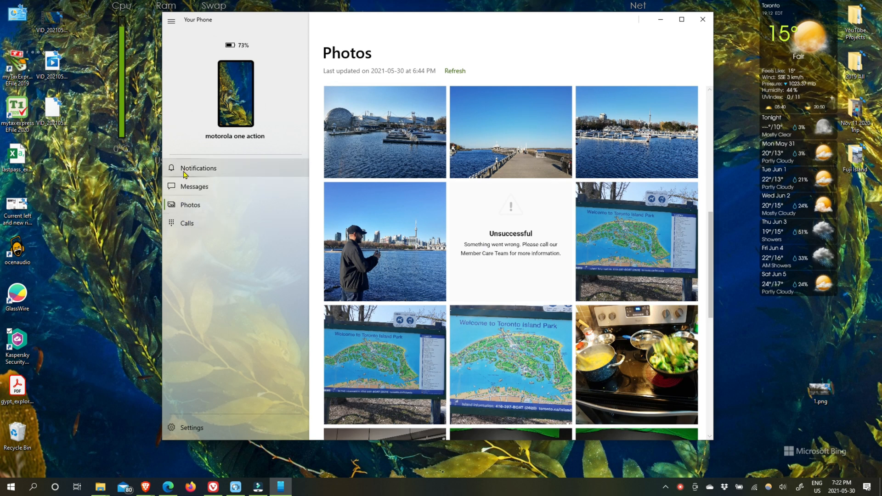
{"action": "left_click", "coordinate": [198, 167]}
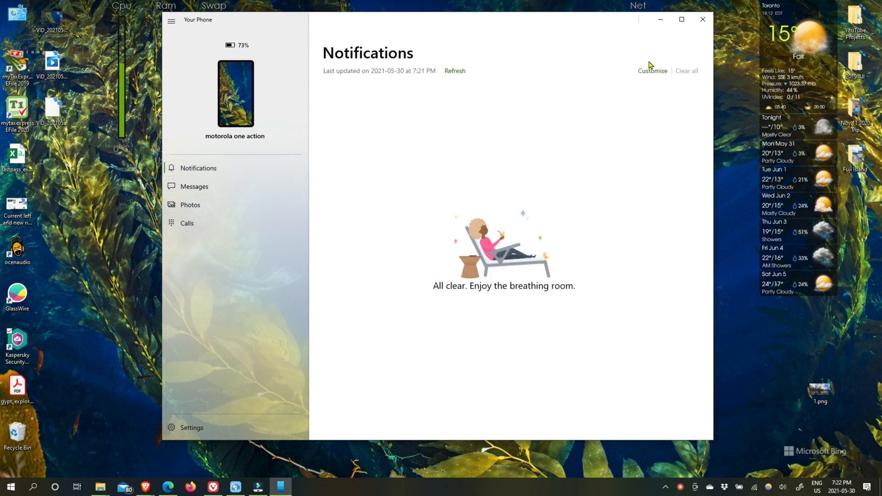
{"action": "mouse_move", "coordinate": [562, 192]}
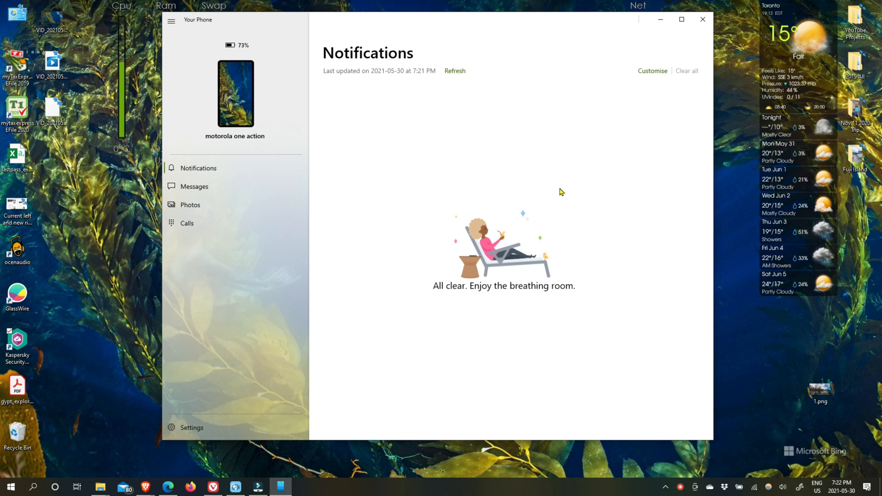